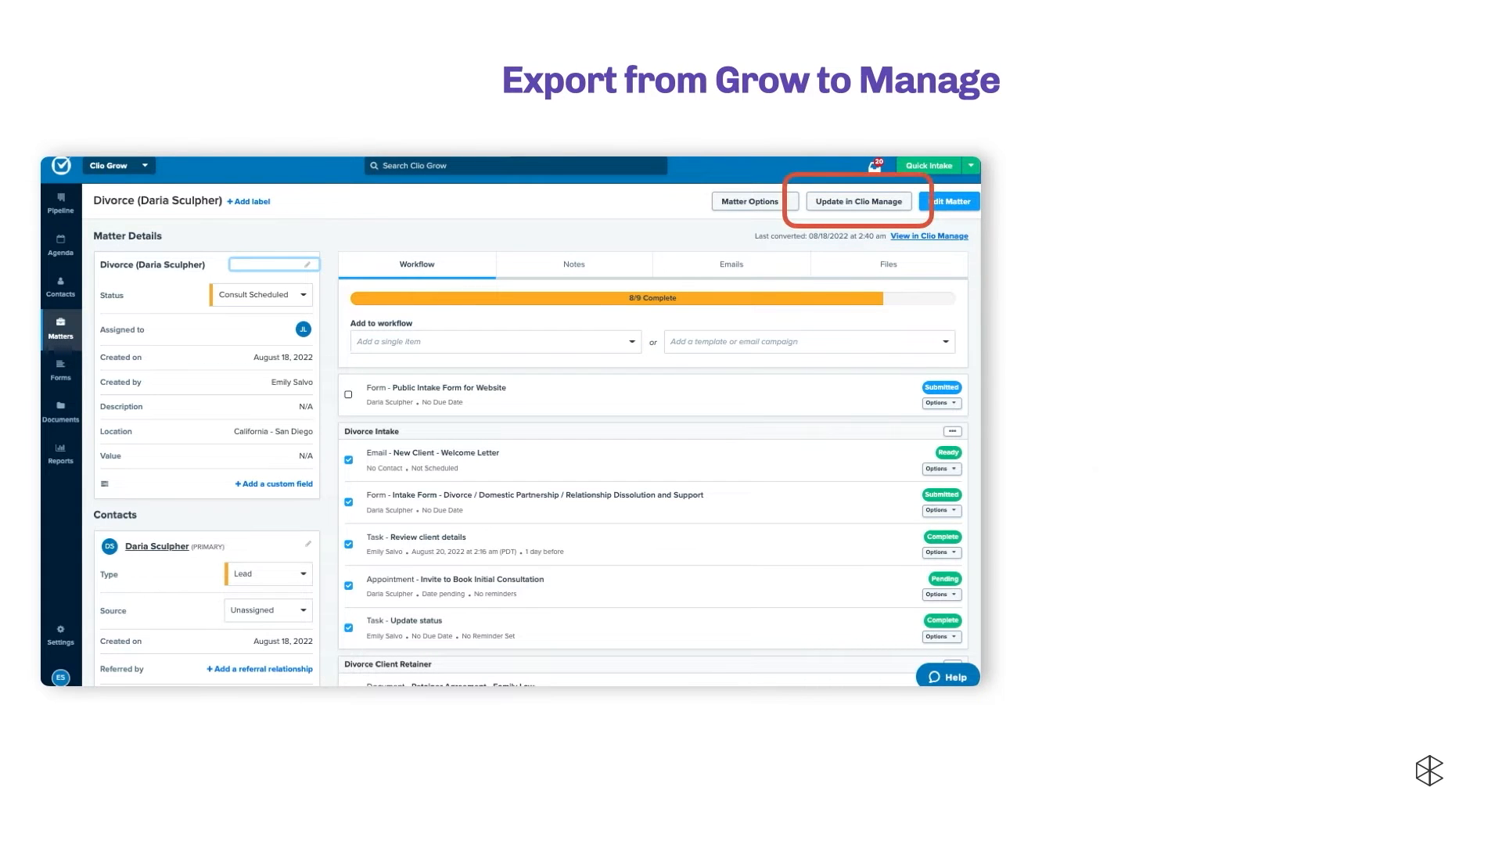
- Open Integrations settings showing the Clio Manage connection, MailChimp and the inbox token
click(858, 201)
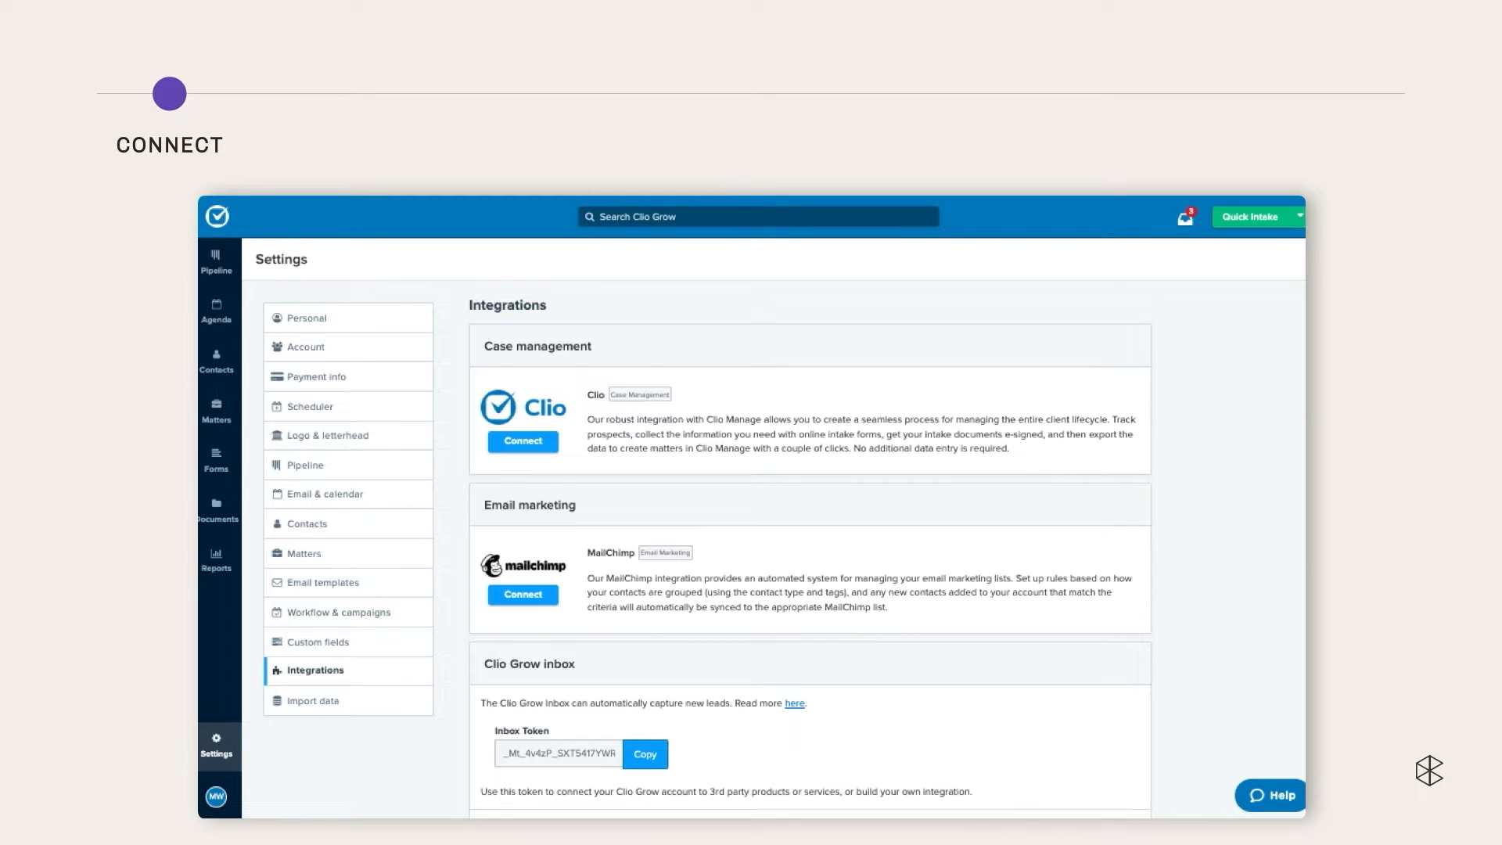
- Connect and allow access to the Clio account, then show Custom fields one-way sync settings
click(522, 442)
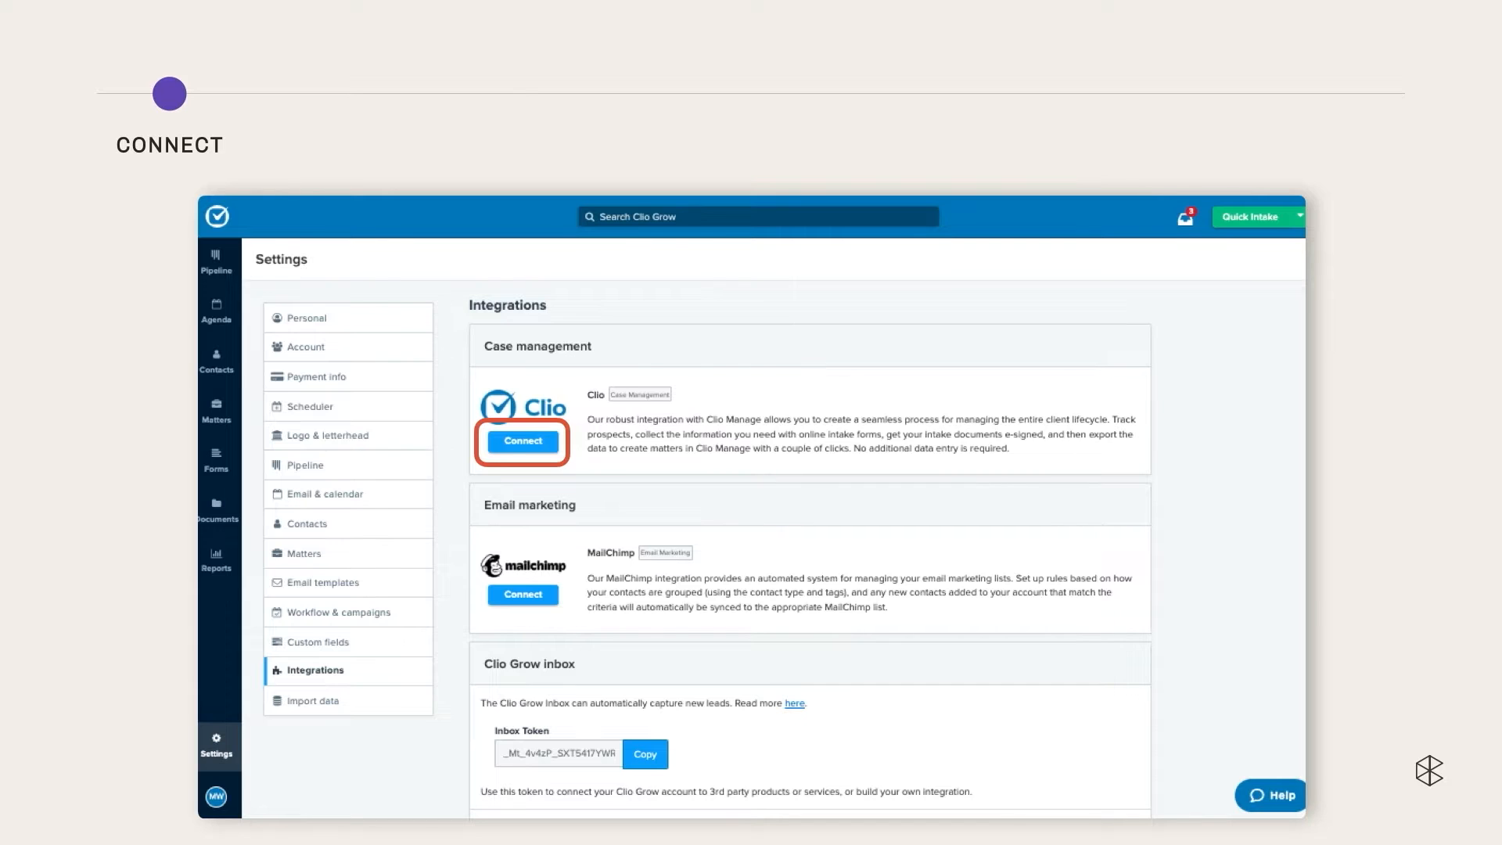
click(522, 440)
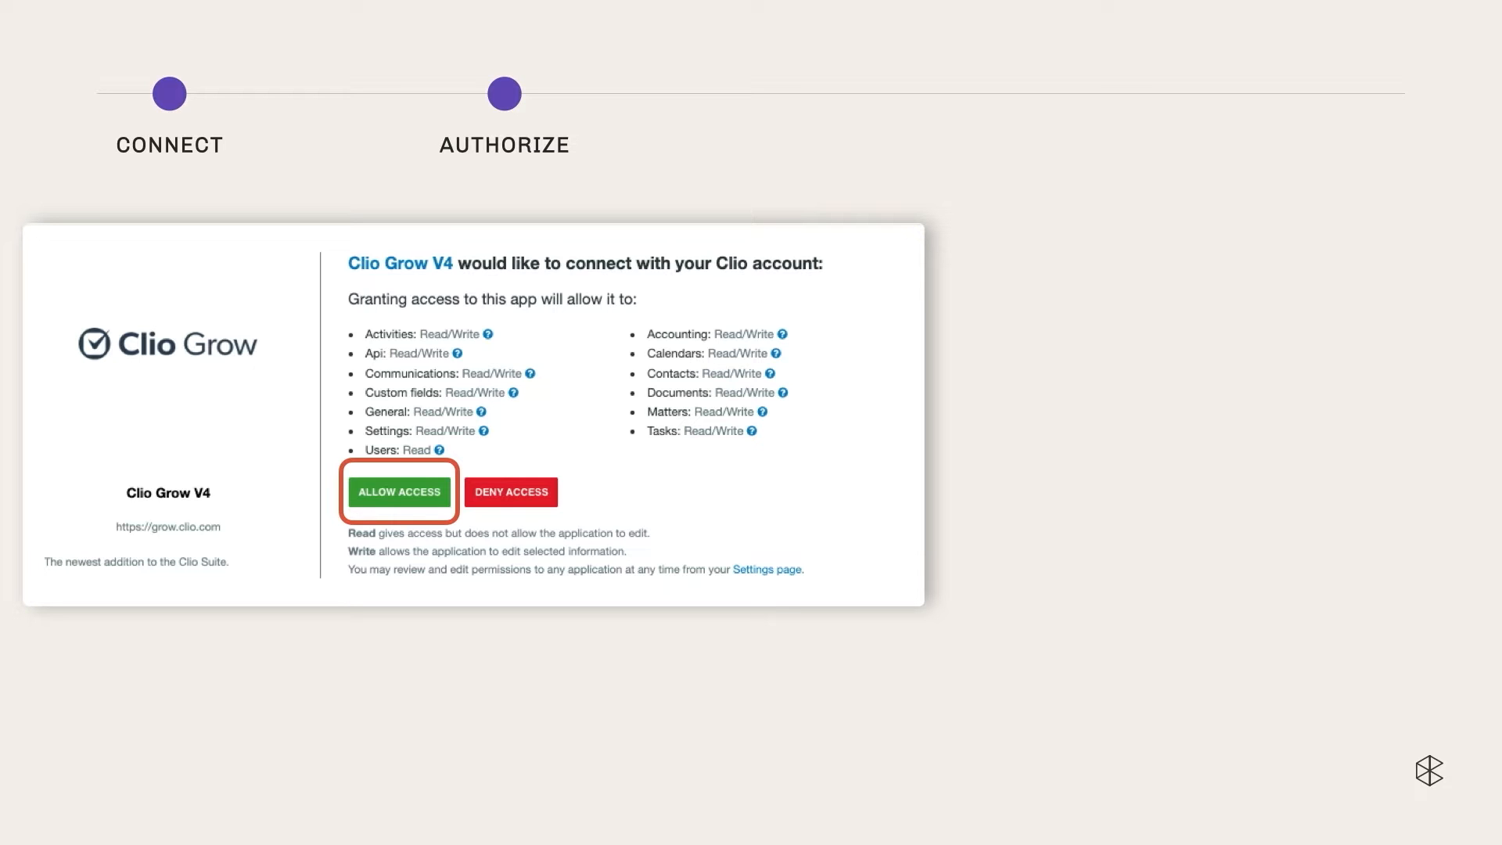
click(398, 492)
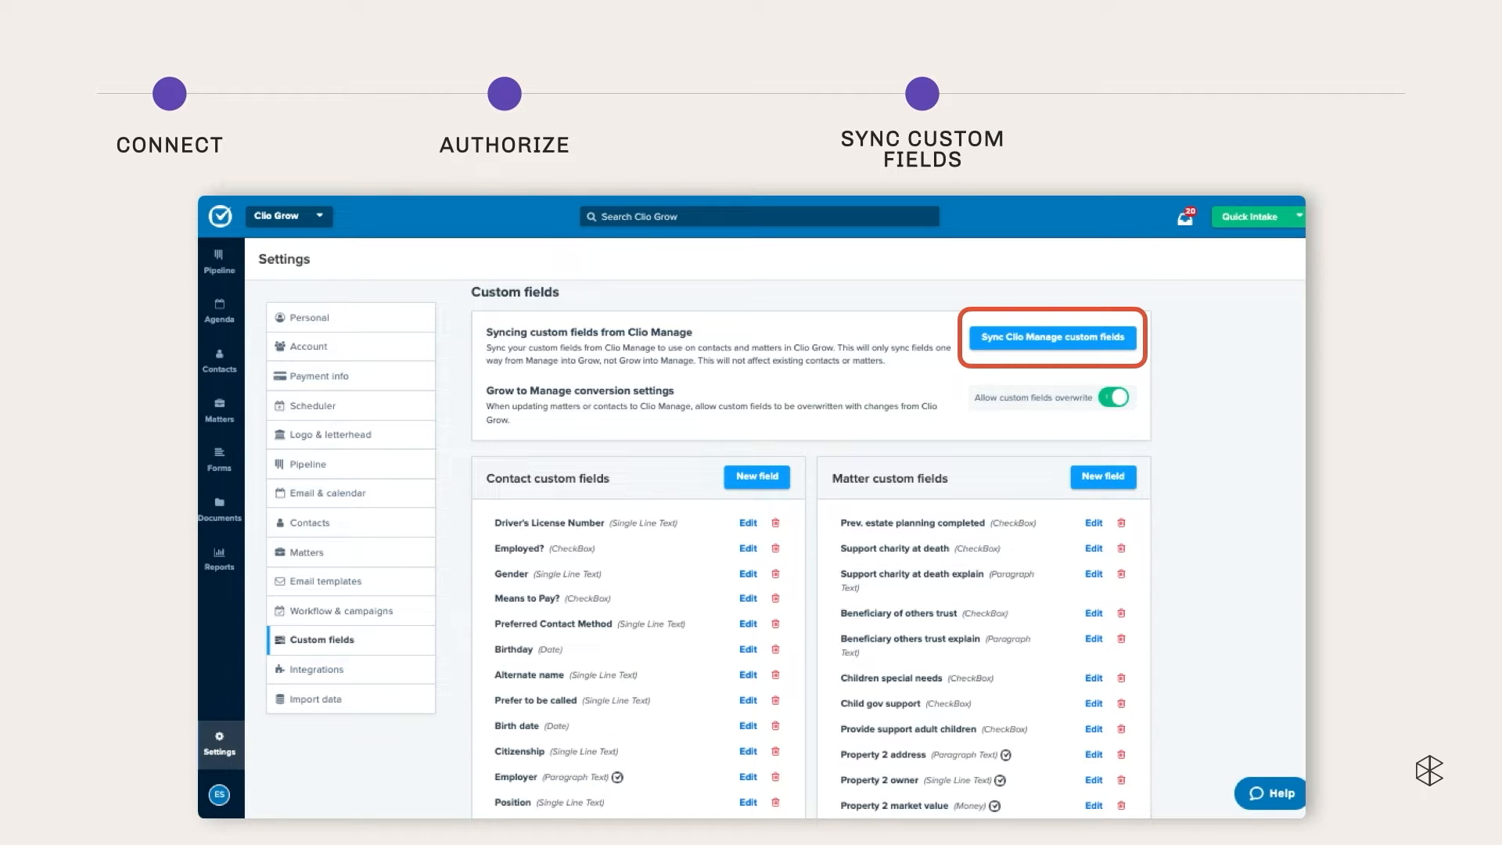
- Review the Clio Manage calendar sync settings, then open a hired civil matter
click(329, 492)
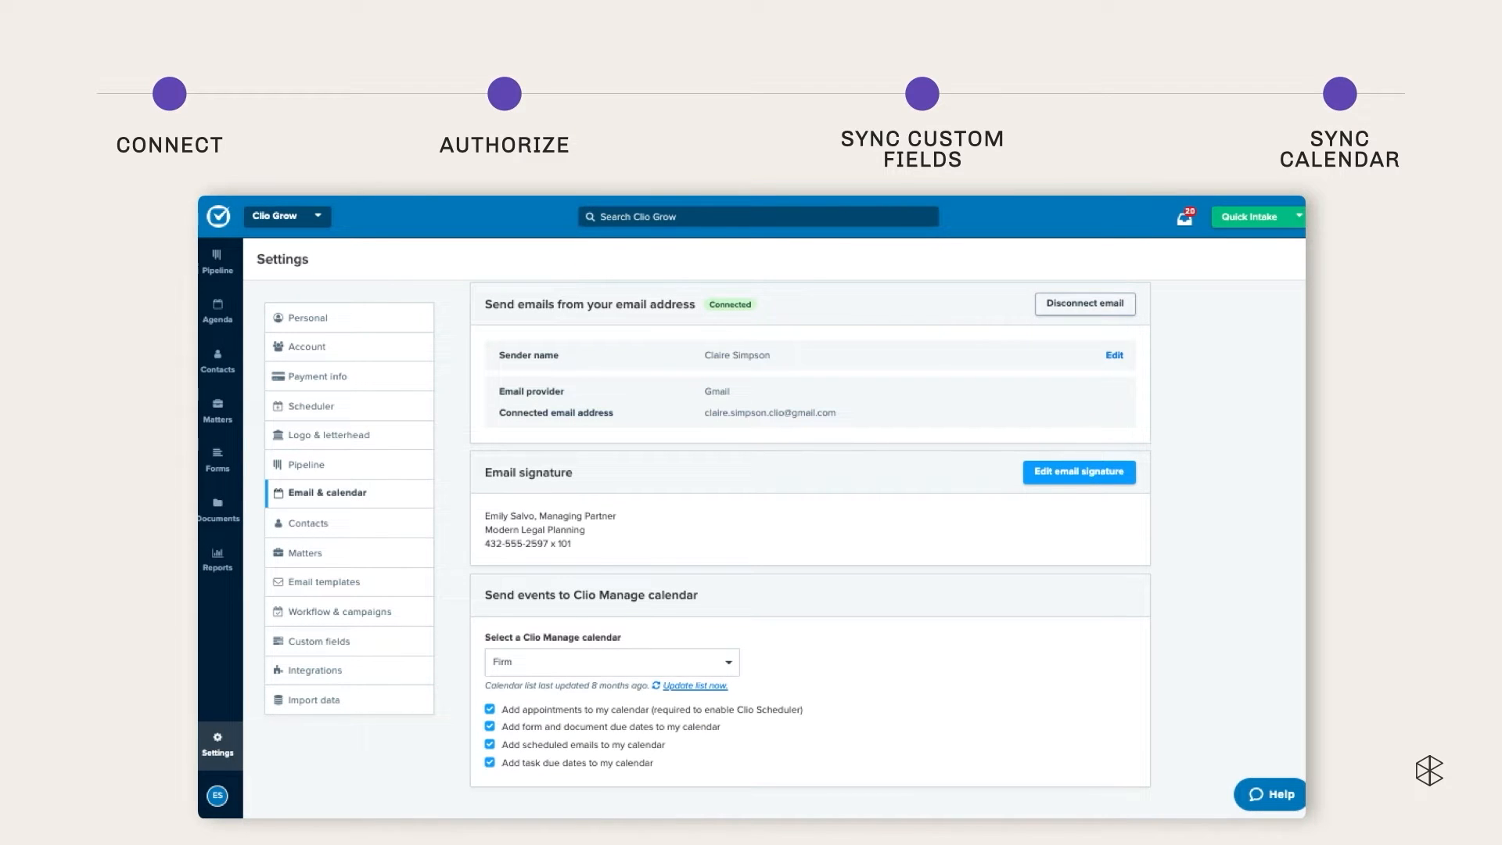
click(609, 662)
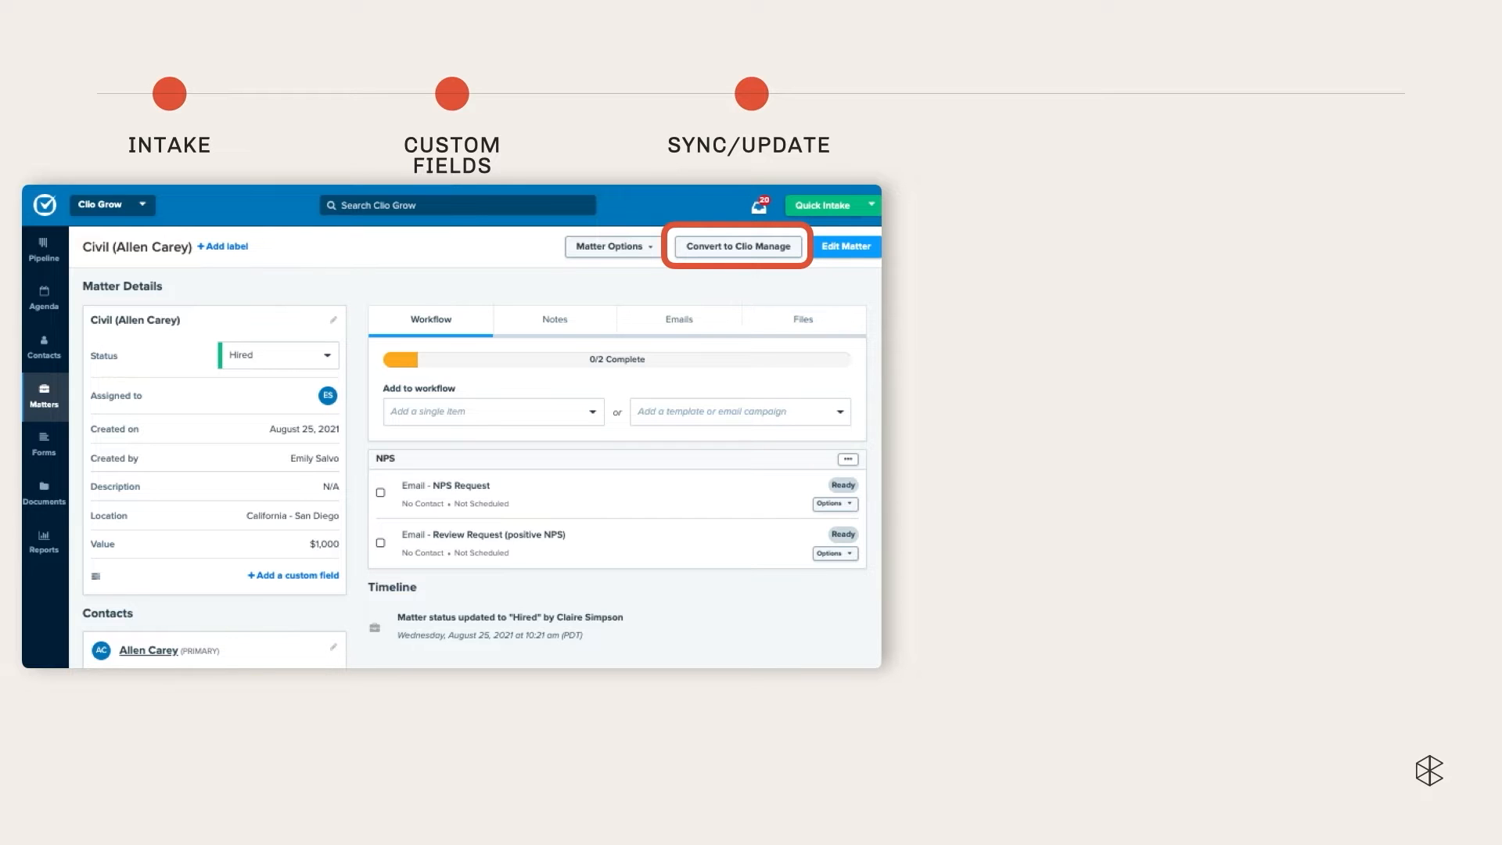
click(737, 246)
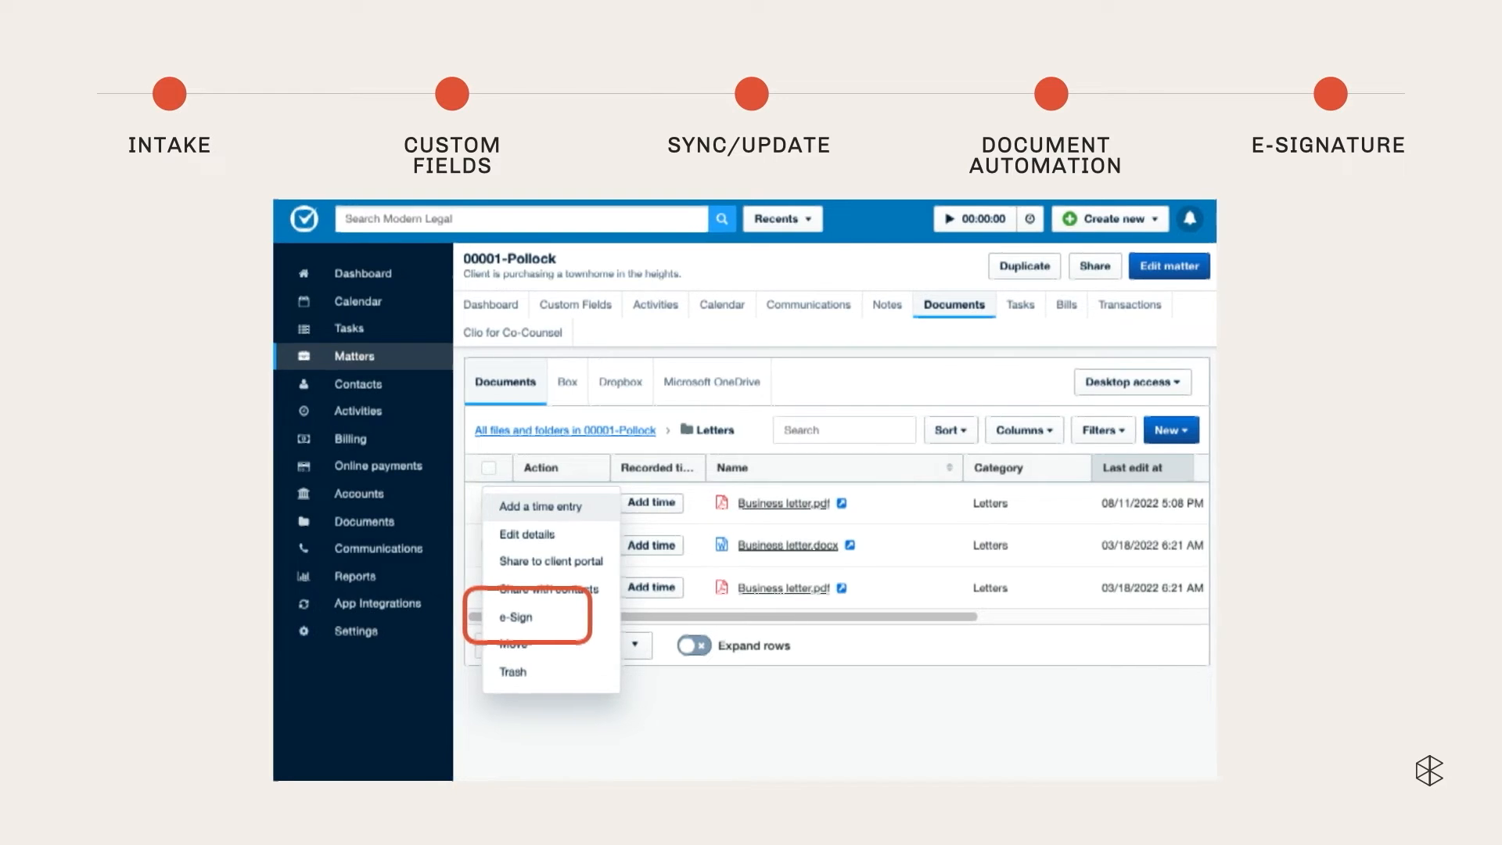
click(515, 618)
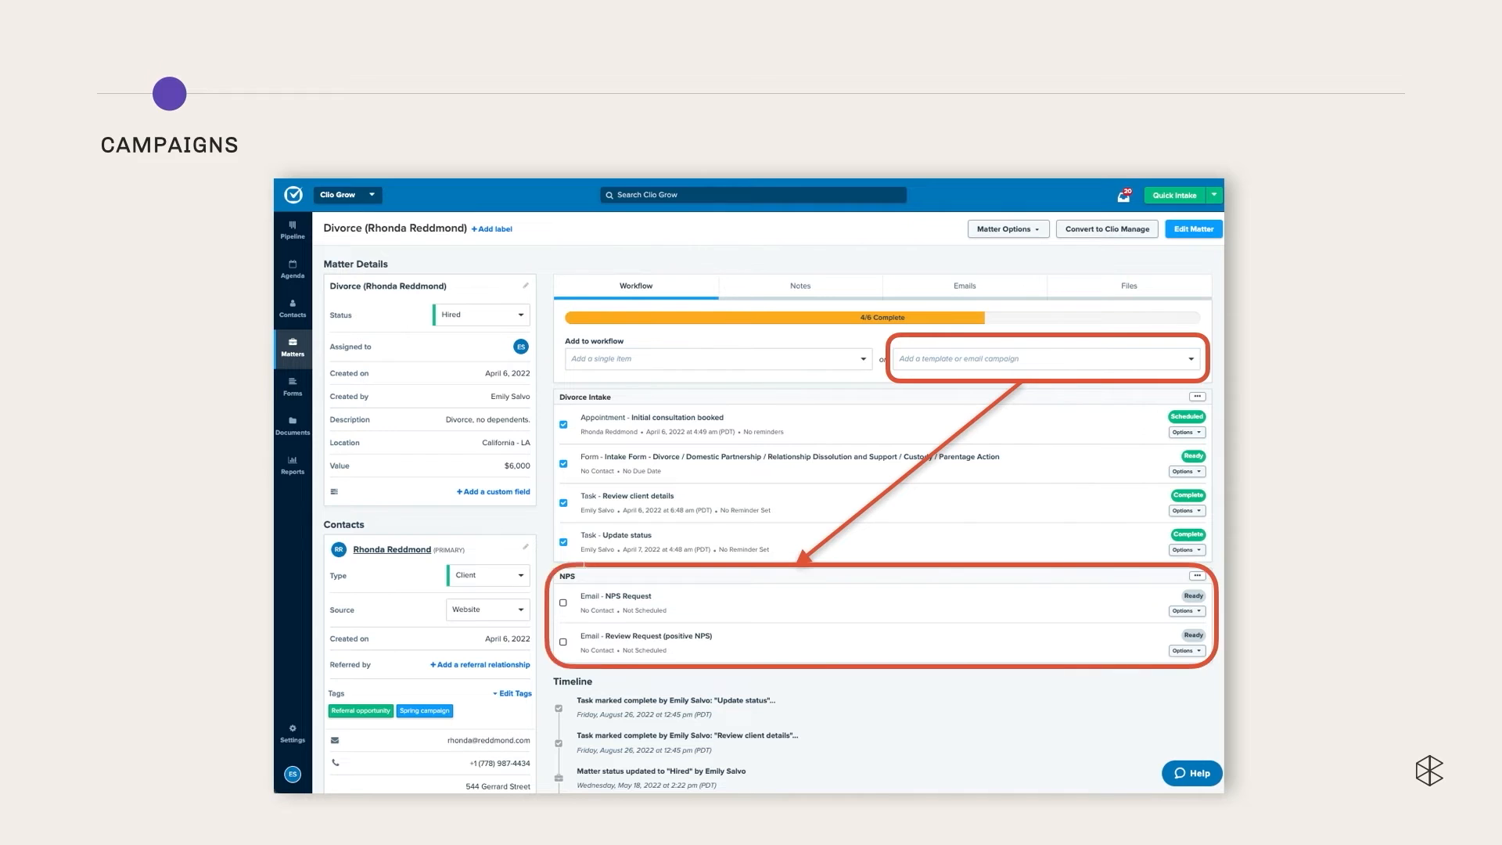
scroll(down, 3)
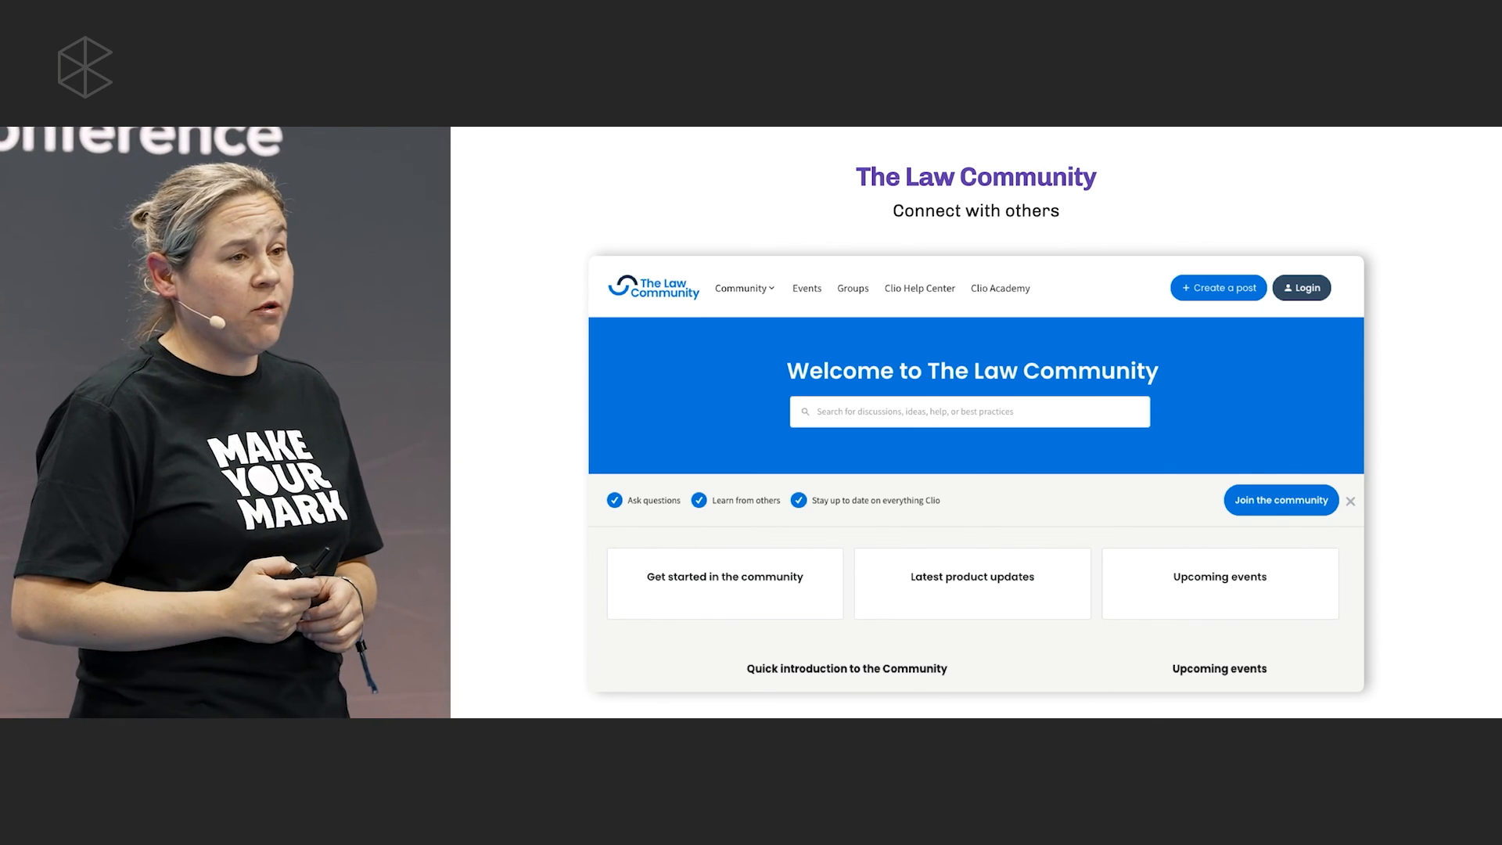
- Advance to the Groups page showing Solo Lawyers, Small Firms and Support Staff groups
click(850, 289)
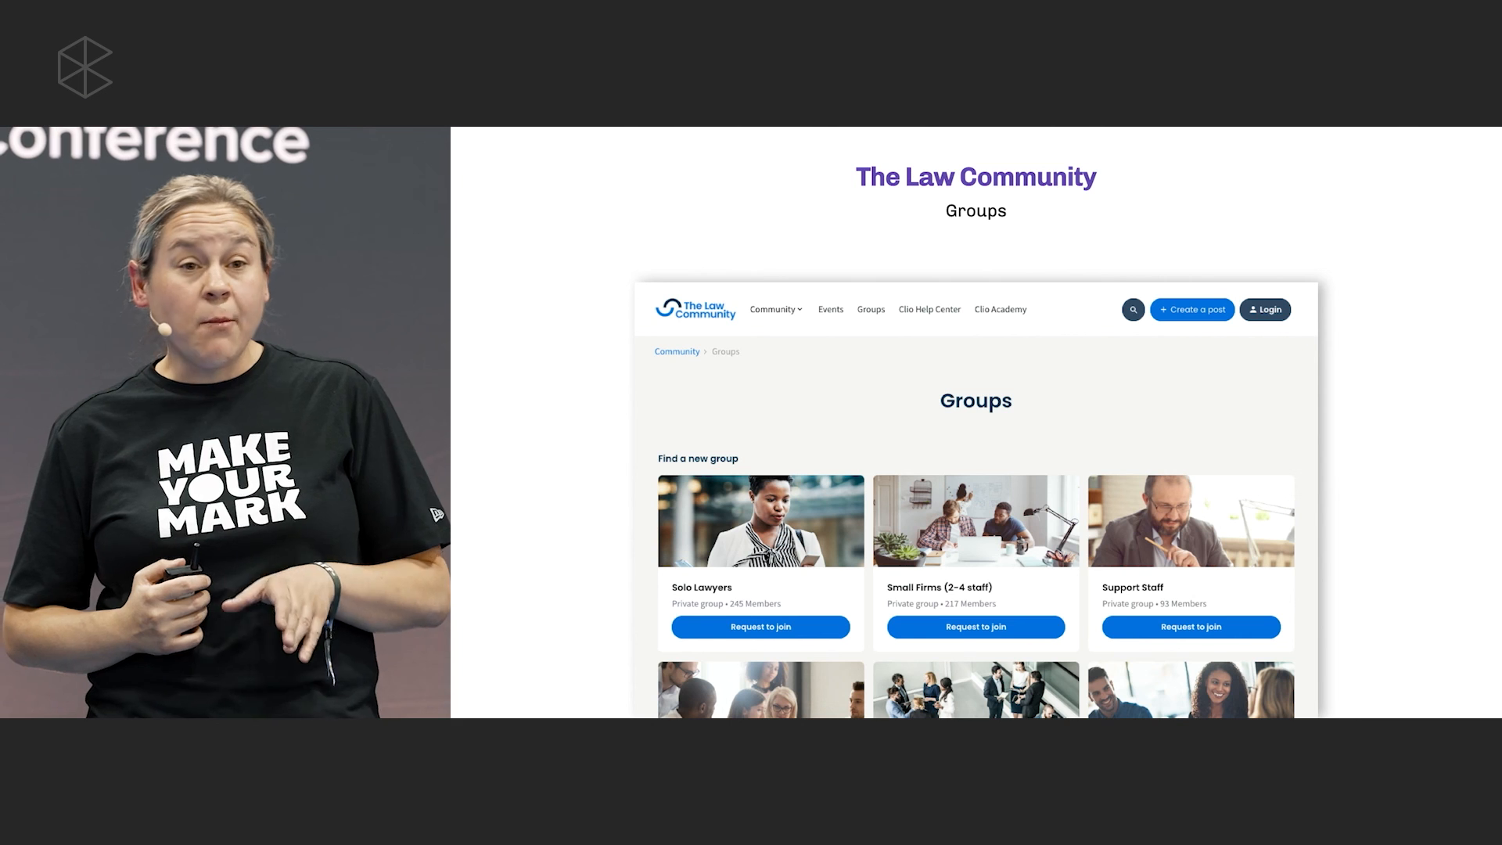